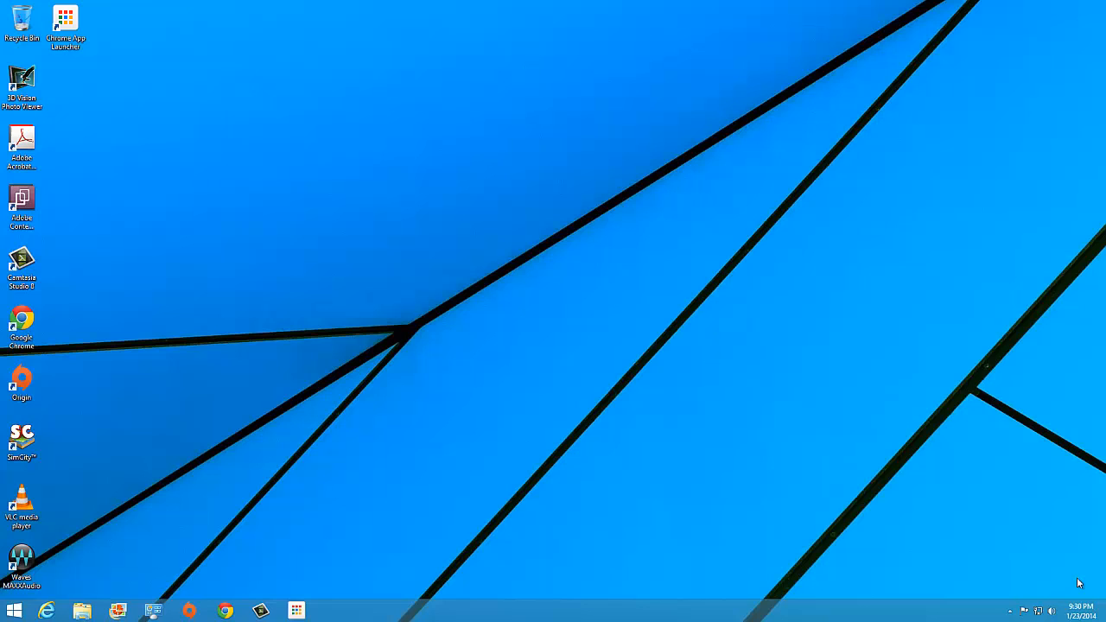
pyautogui.moveTo(423, 480)
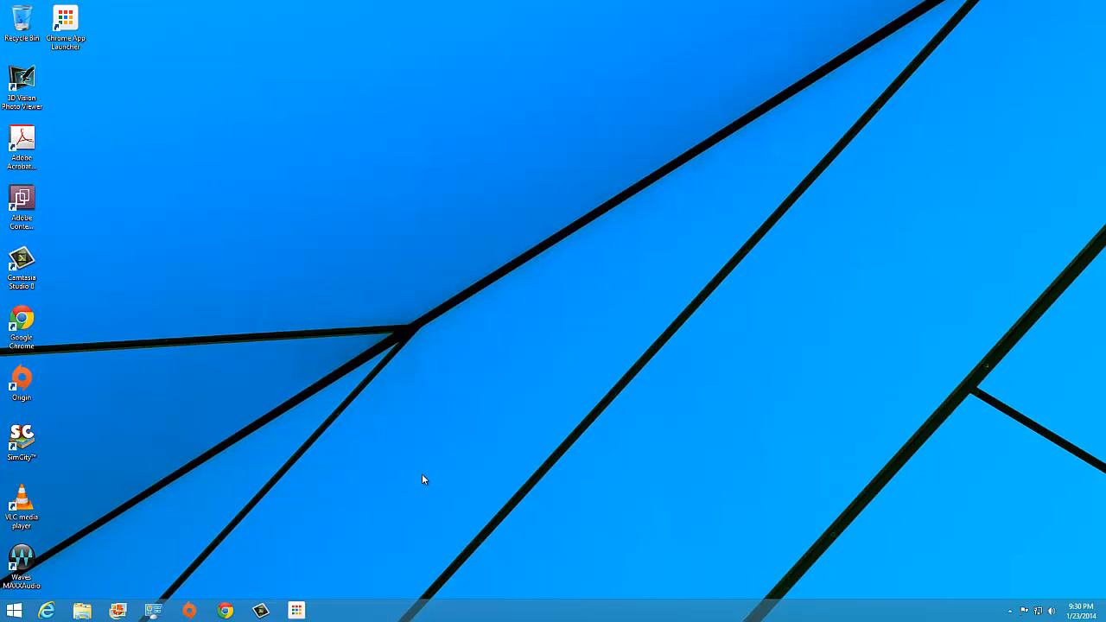
# Unlock the taskbar from its shortcut menu so it can be resized to two rows
pyautogui.rightClick(423, 612)
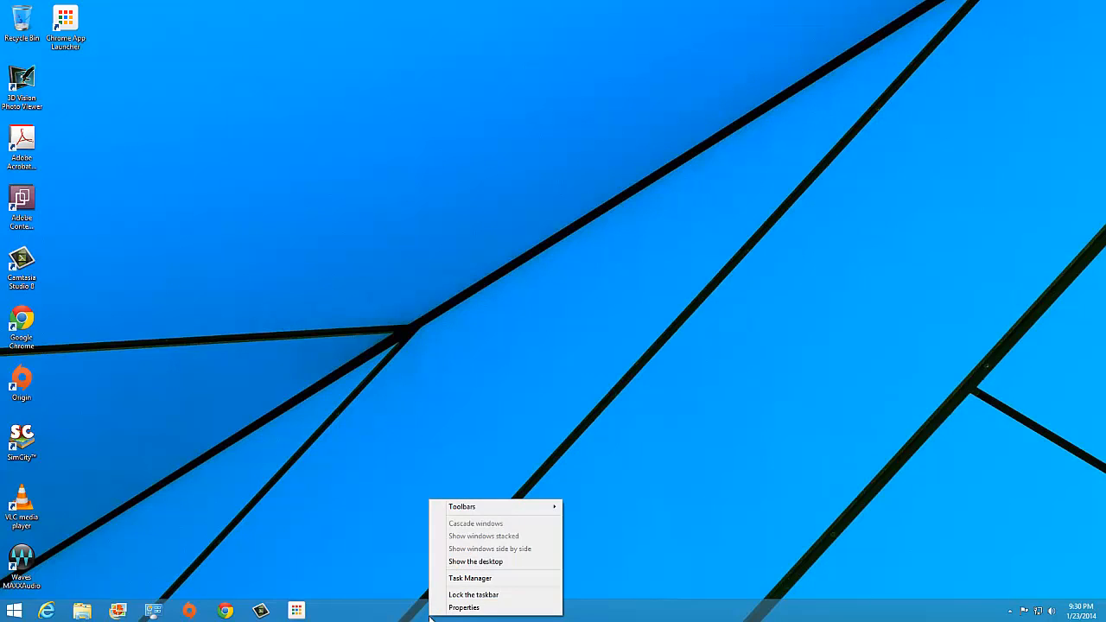
pyautogui.moveTo(473, 594)
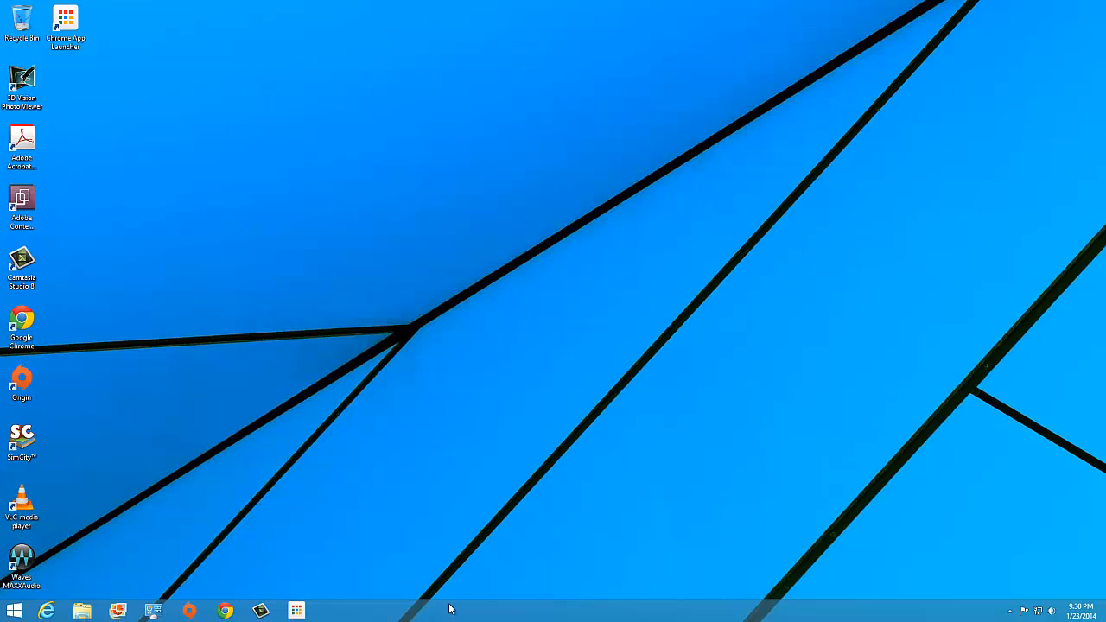
pyautogui.rightClick(449, 608)
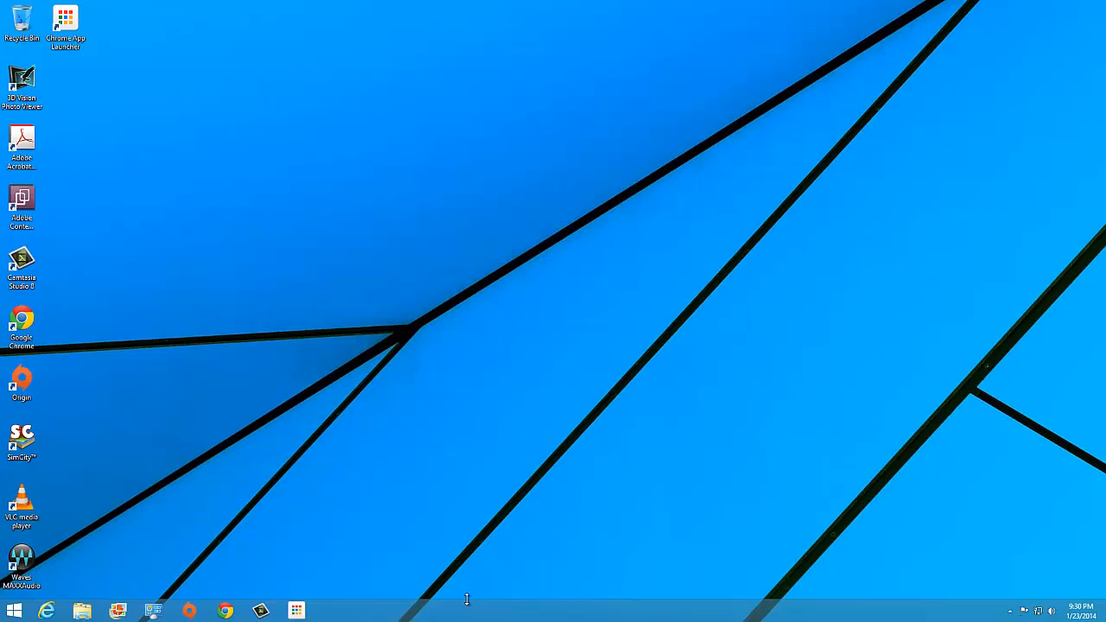
pyautogui.moveTo(473, 570)
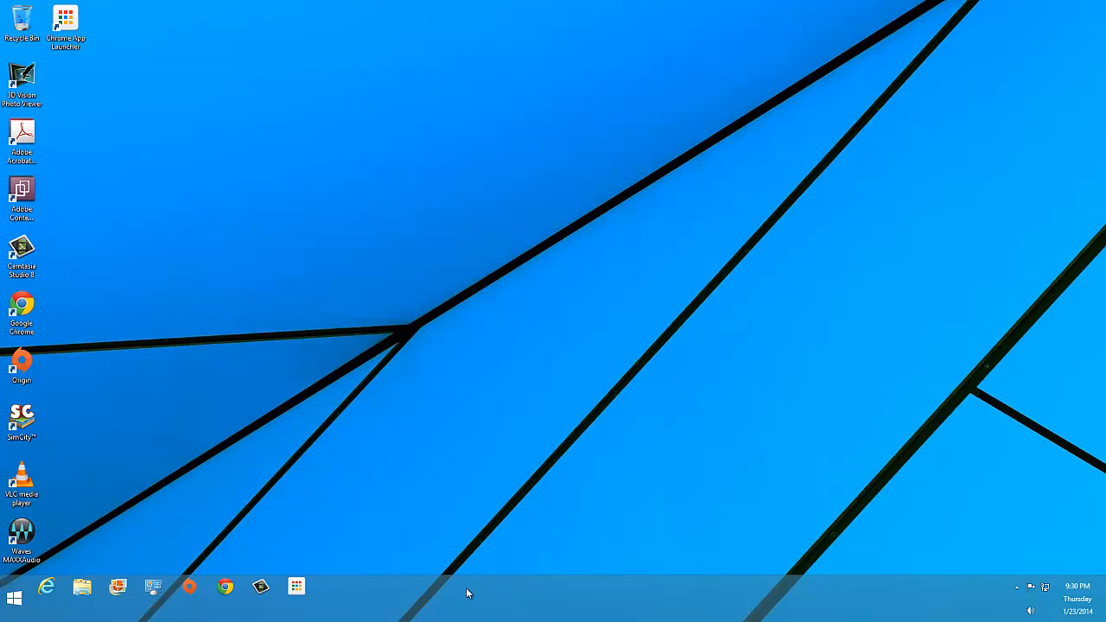
pyautogui.moveTo(449, 601)
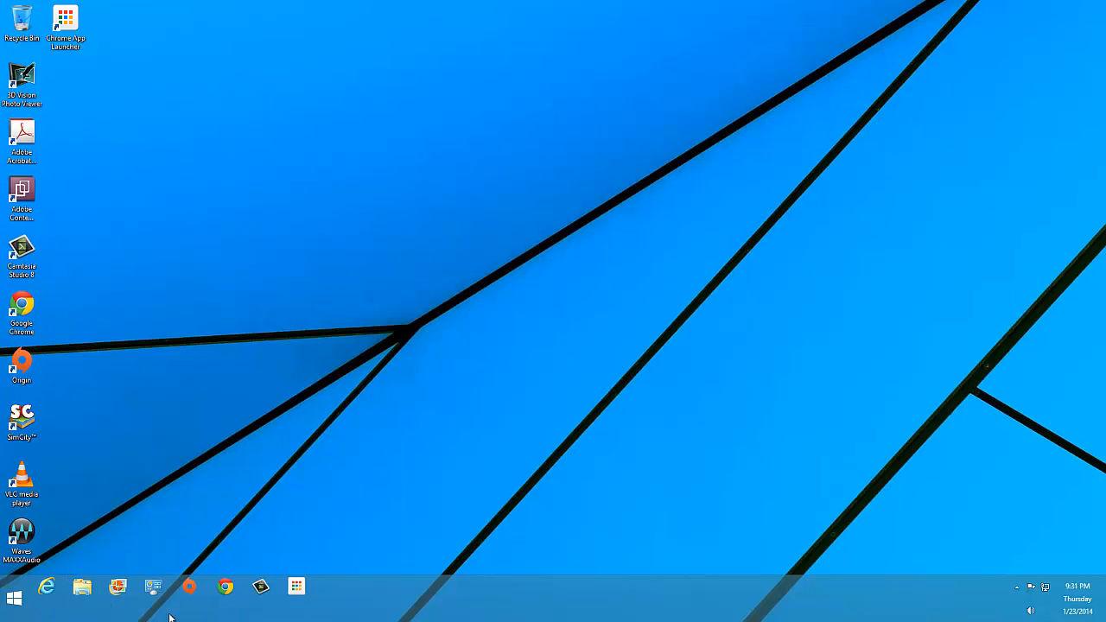
pyautogui.moveTo(438, 619)
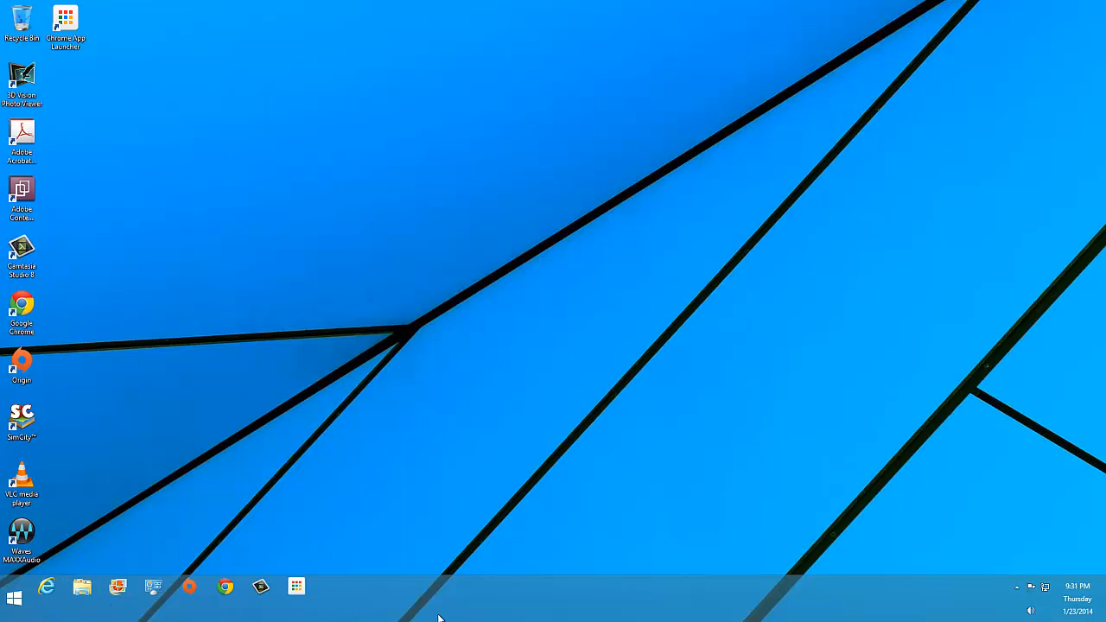
pyautogui.moveTo(88, 182)
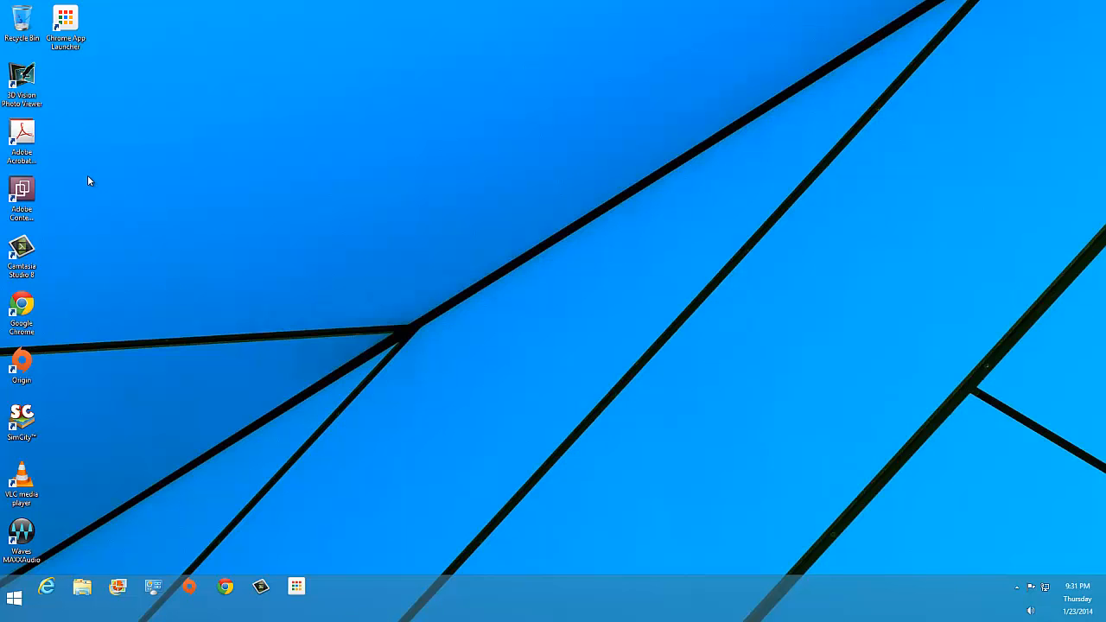
# Create a new desktop folder and start naming it Quick Launch
pyautogui.rightClick(89, 182)
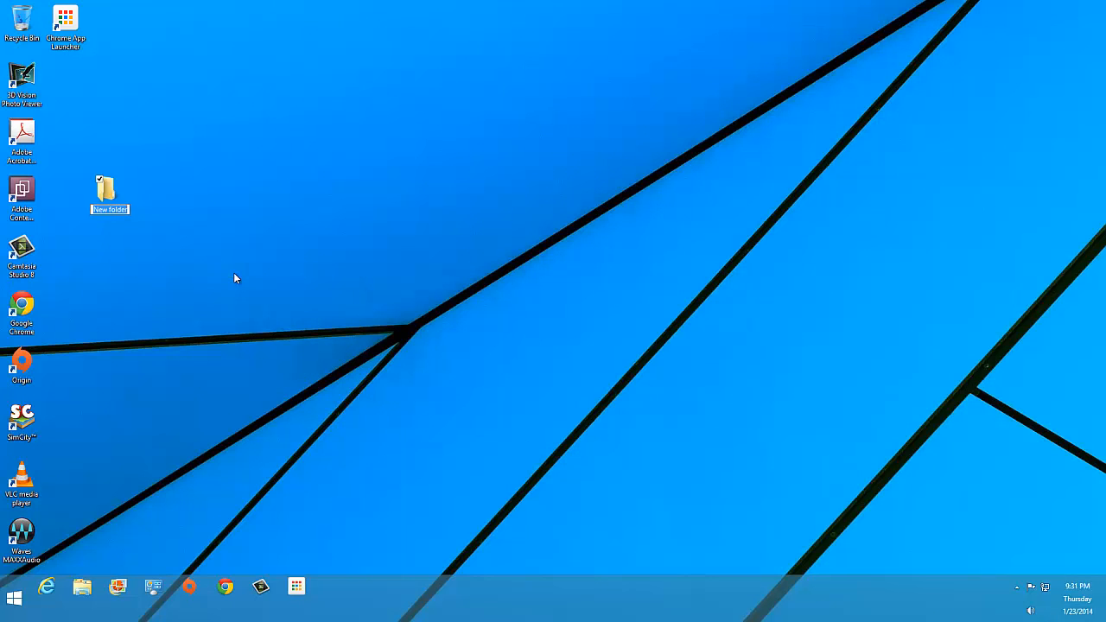
pyautogui.write('Quid')
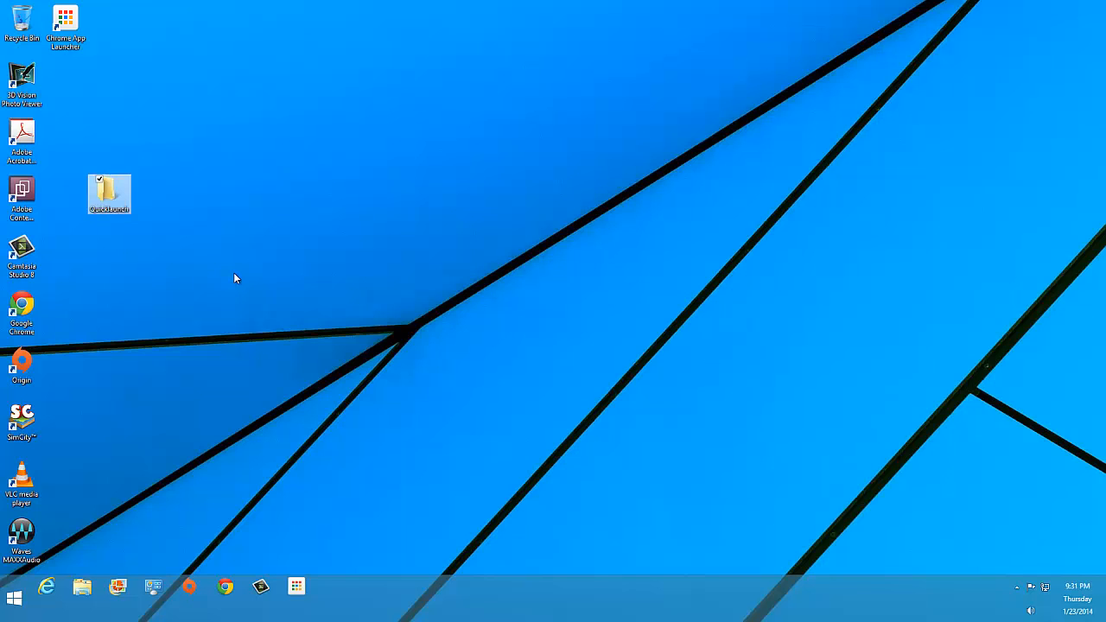
pyautogui.moveTo(152, 263)
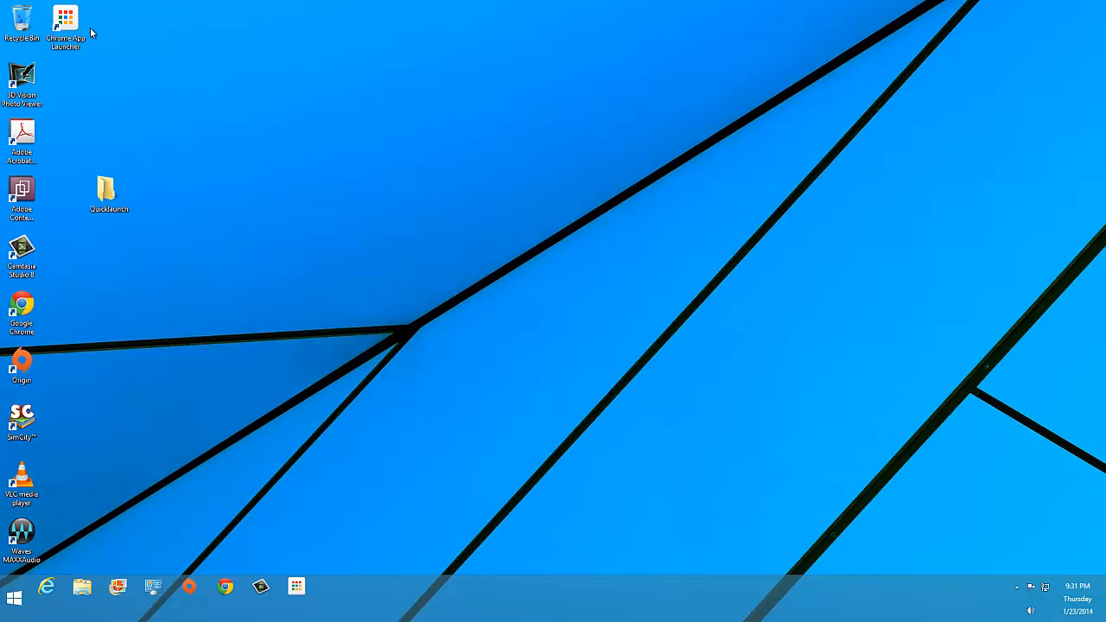
pyautogui.moveTo(85, 556)
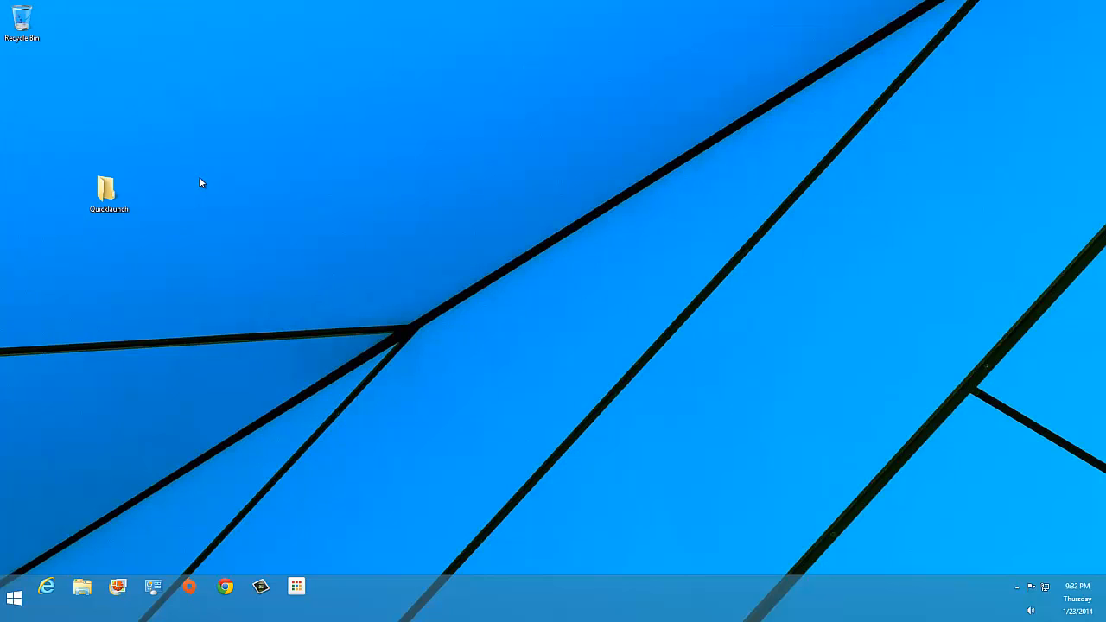
pyautogui.moveTo(172, 188)
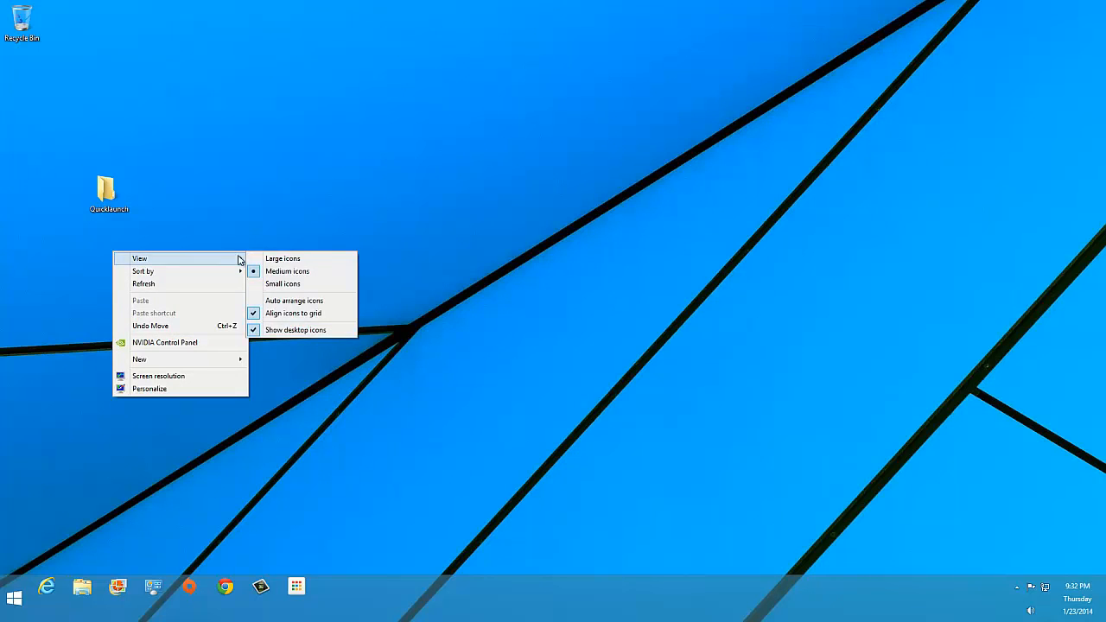
pyautogui.moveTo(323, 330)
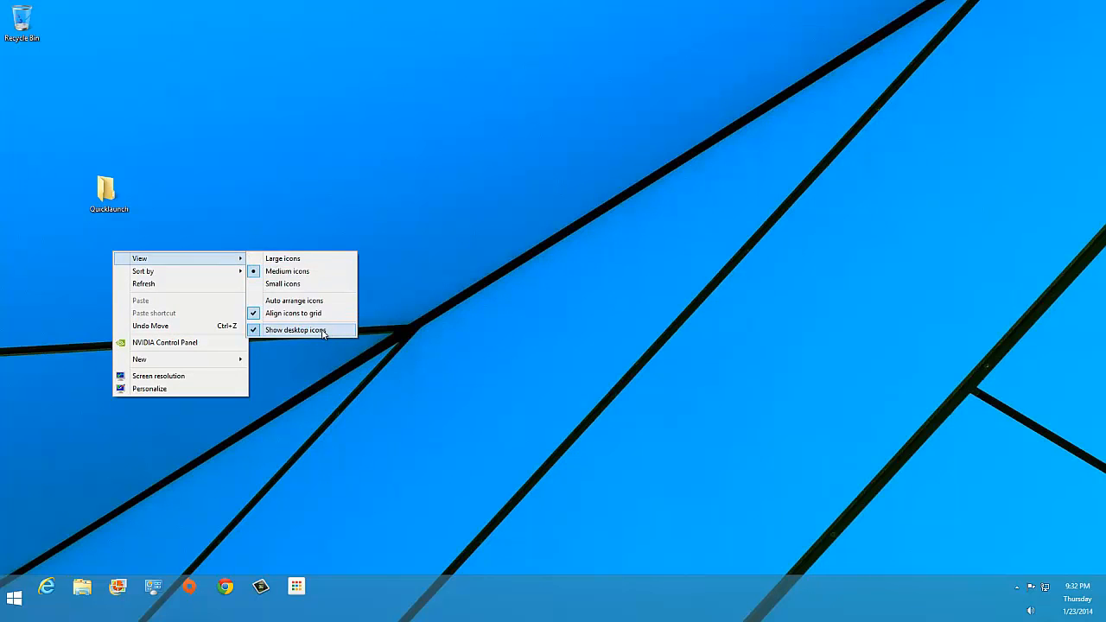
# Hide all desktop icons via View > Show desktop icons, leaving only the wallpaper
pyautogui.click(297, 330)
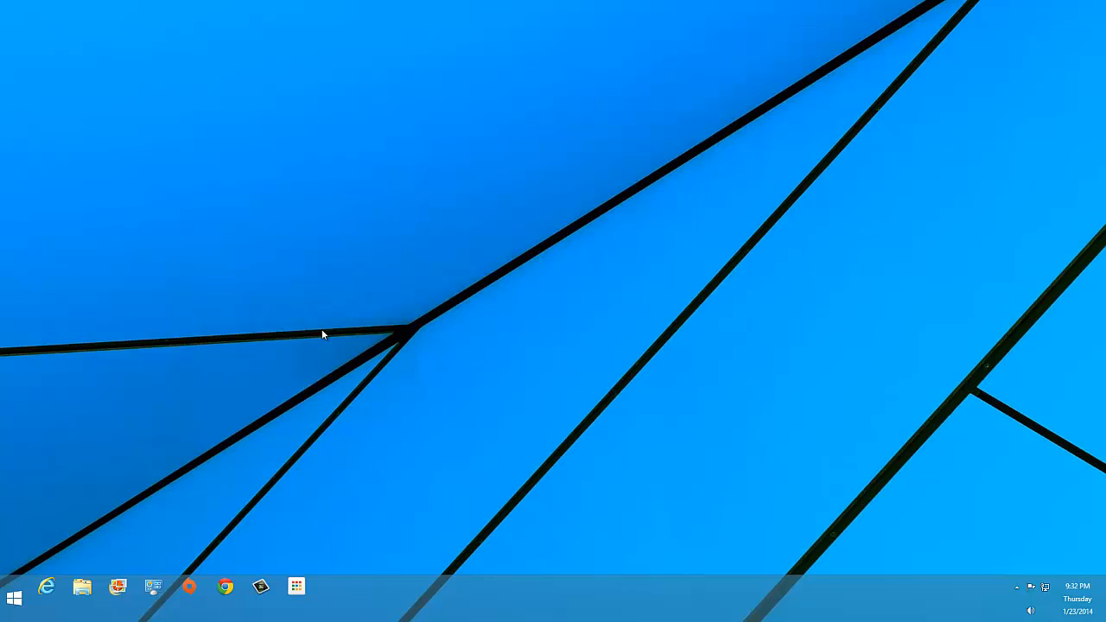
pyautogui.moveTo(321, 316)
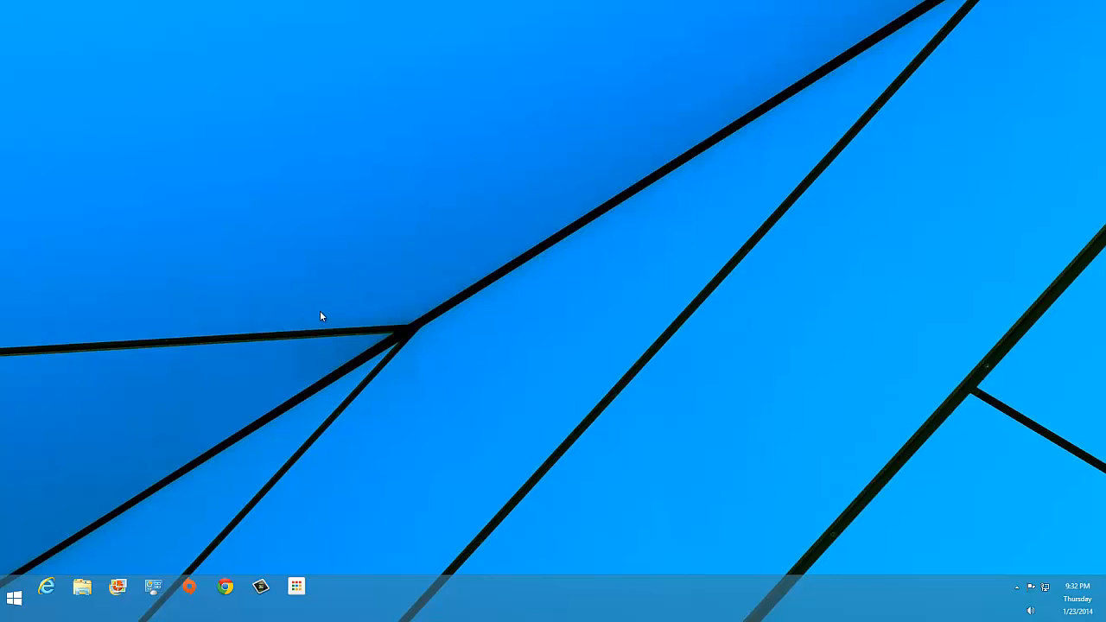
pyautogui.moveTo(394, 610)
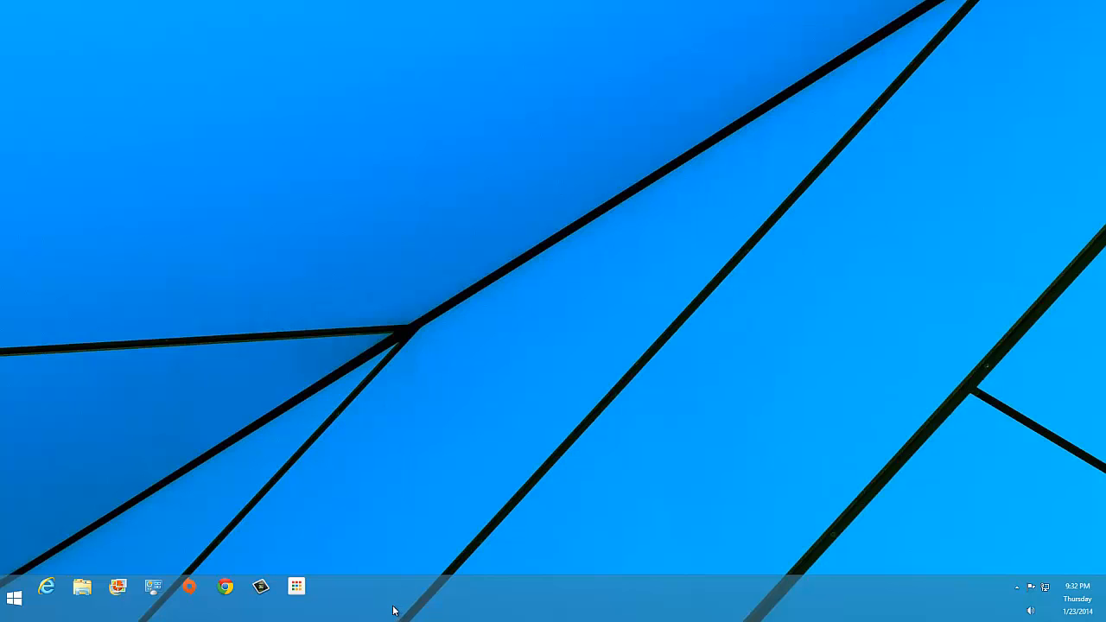
# Add a new taskbar toolbar from the Quicklaunch folder on the Desktop
pyautogui.rightClick(394, 611)
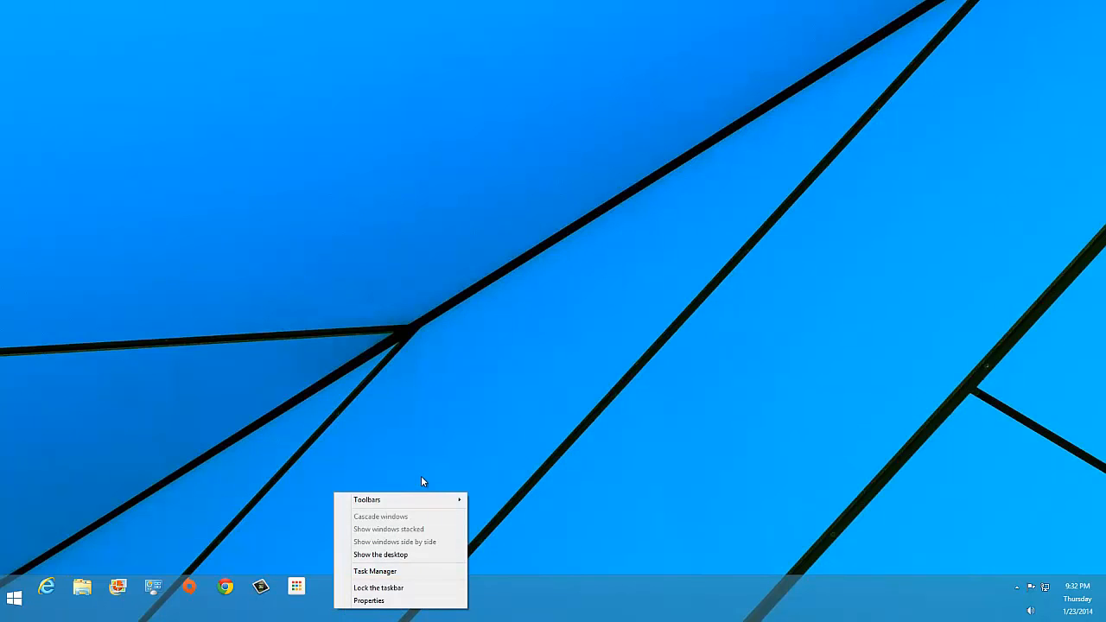
pyautogui.click(366, 500)
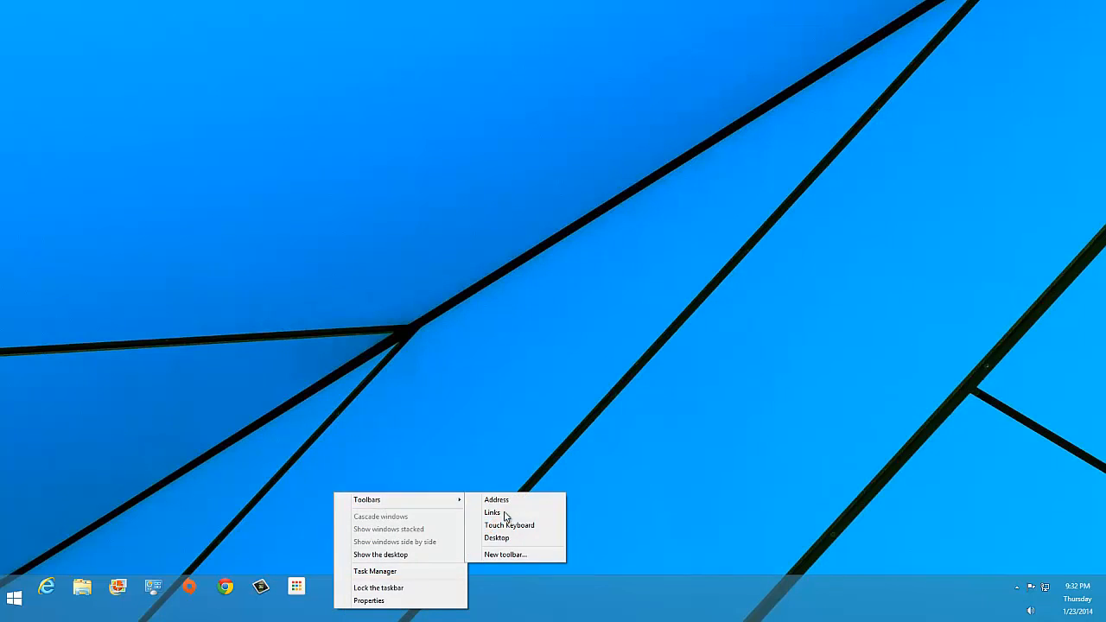
pyautogui.click(504, 553)
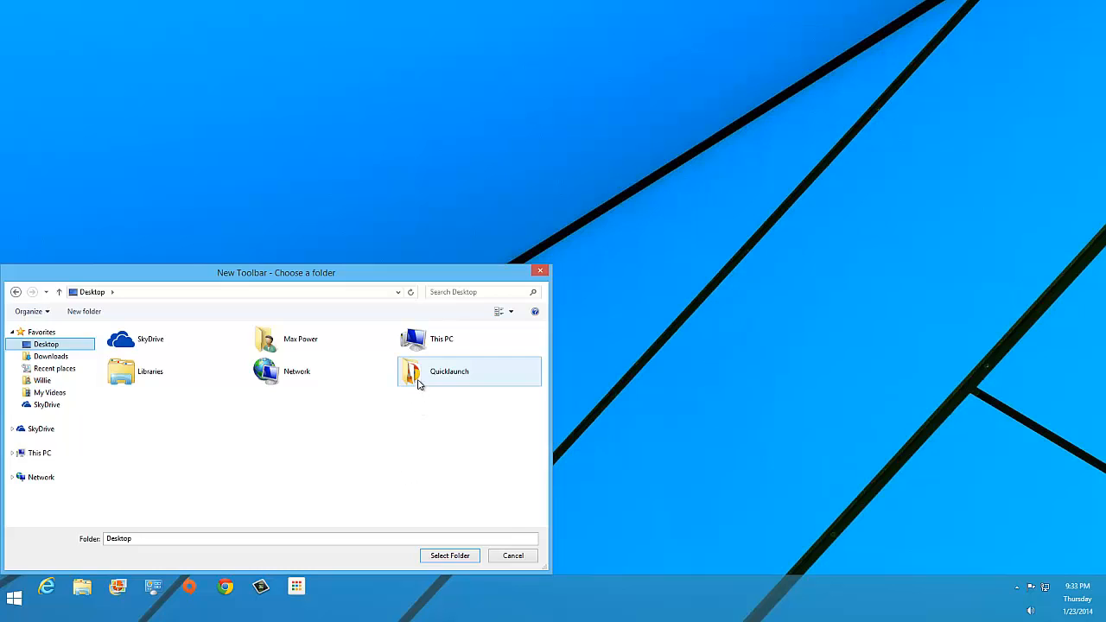
pyautogui.click(449, 370)
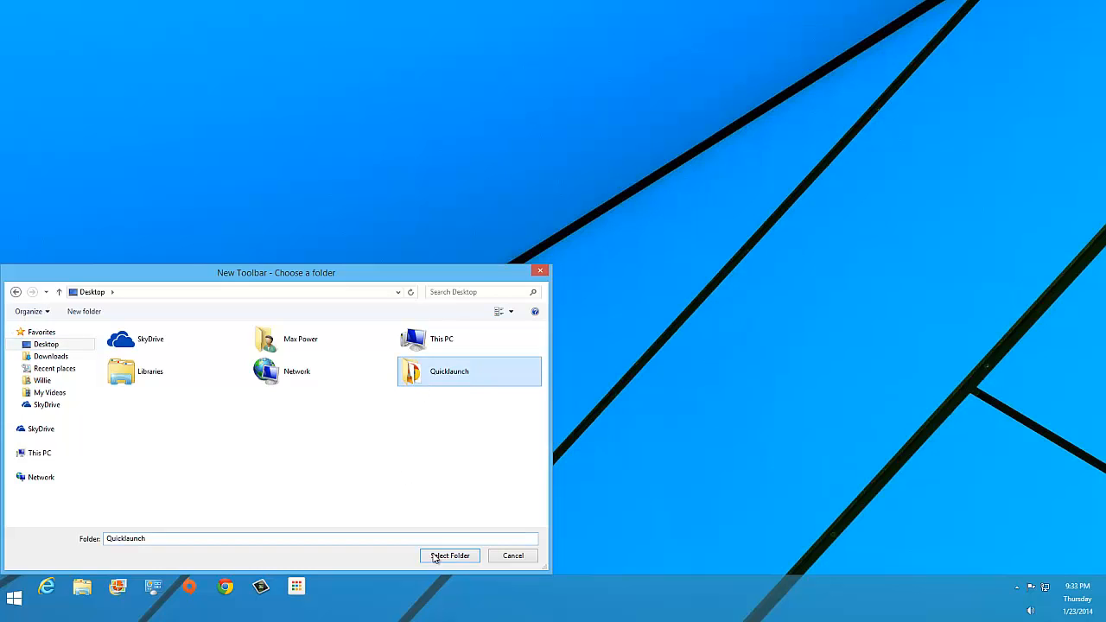
pyautogui.click(449, 556)
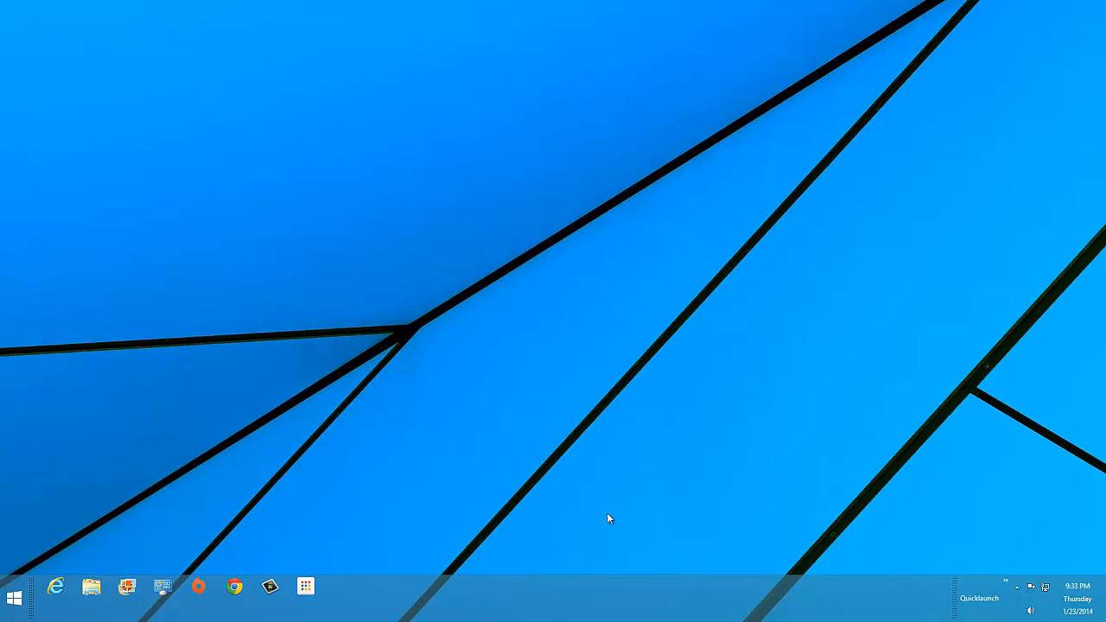
pyautogui.moveTo(969, 586)
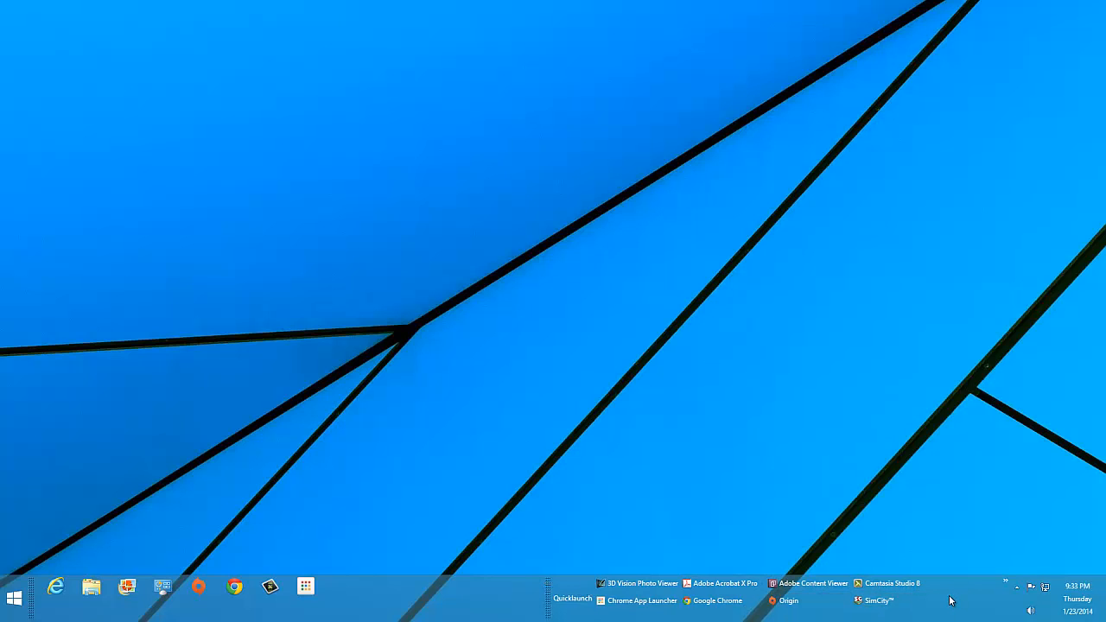
# Turn off Show text and Show title on the Quicklaunch toolbar so it shows icons only
pyautogui.rightClick(950, 601)
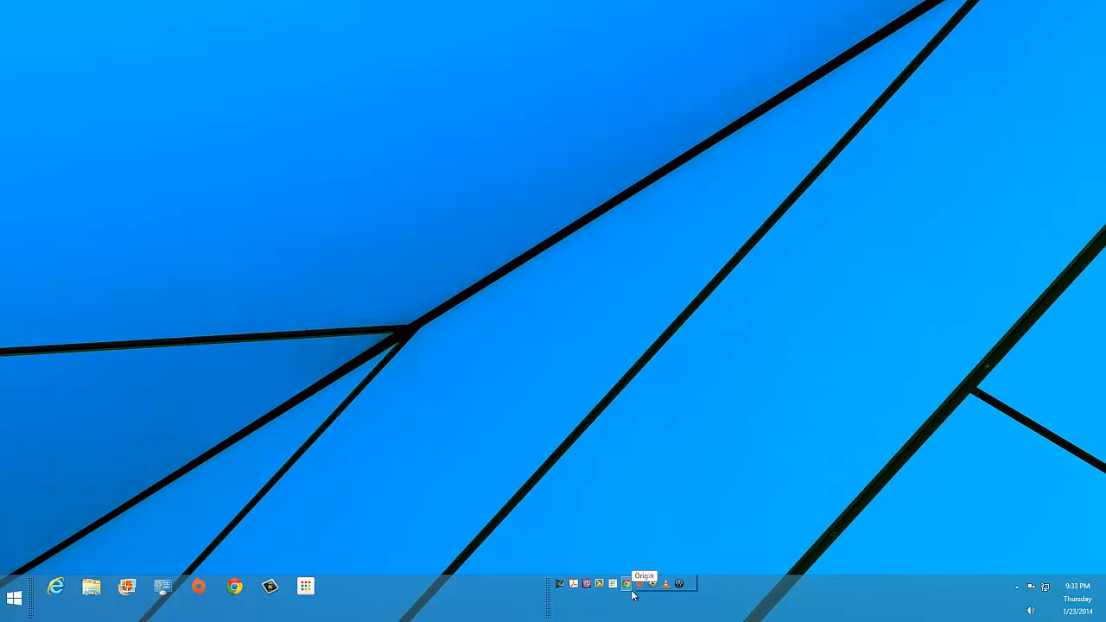
pyautogui.rightClick(636, 594)
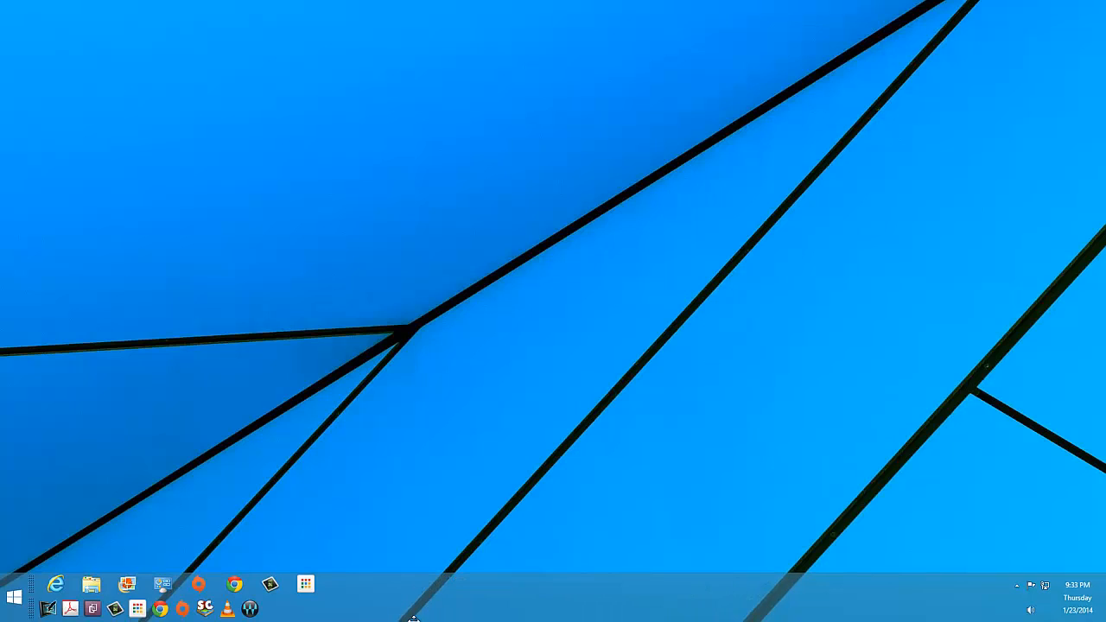
pyautogui.moveTo(432, 587)
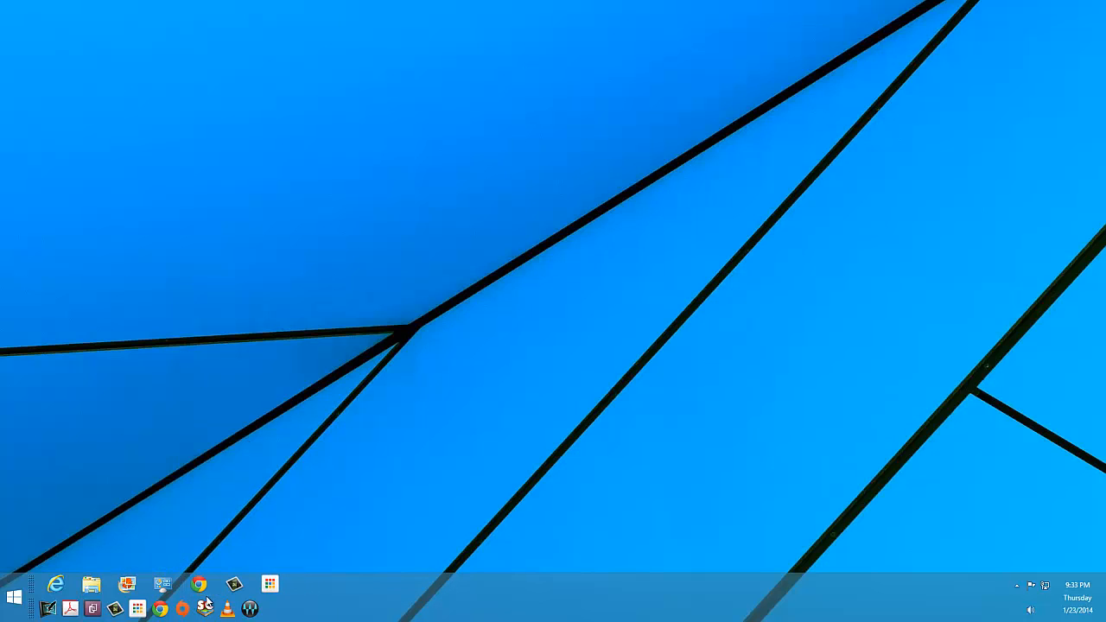
# Unpin Chrome App Launcher from the taskbar
pyautogui.rightClick(198, 584)
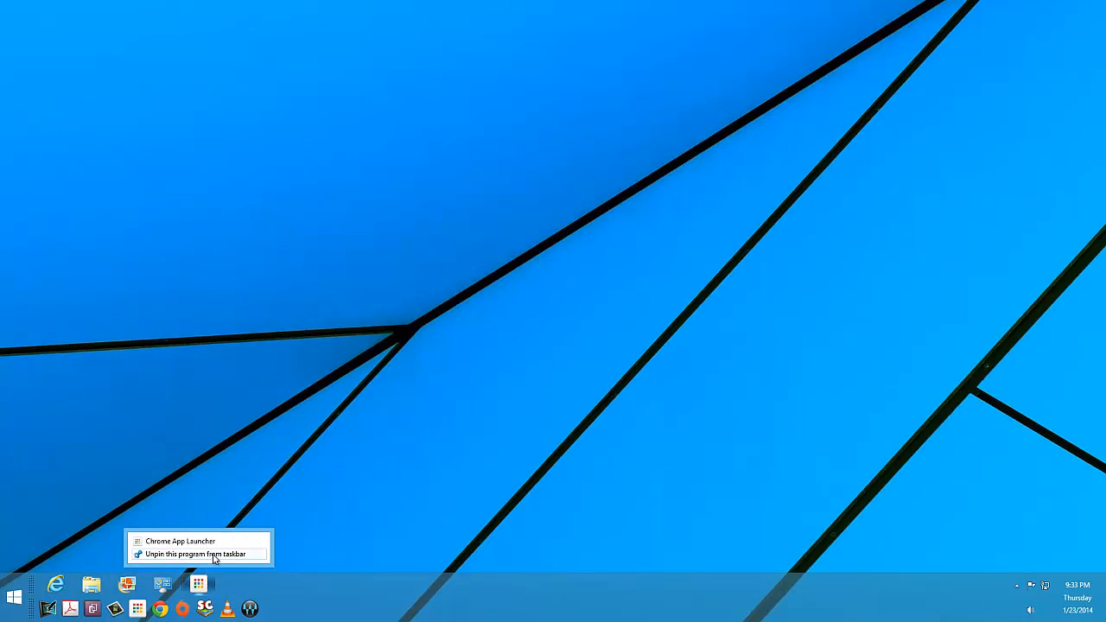
pyautogui.click(197, 553)
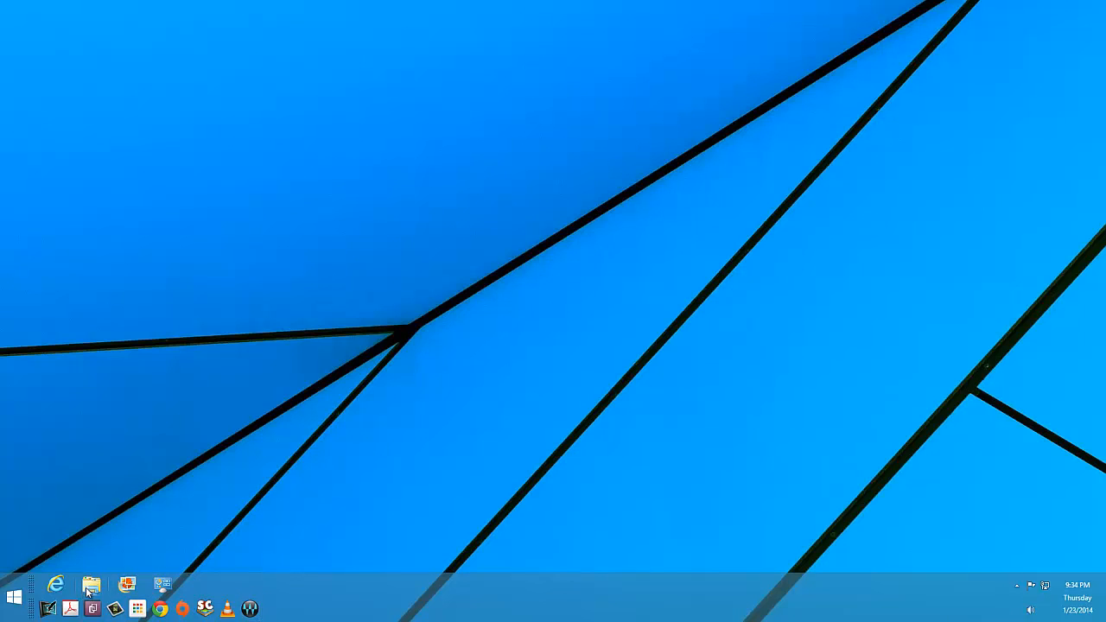
# Open This PC in File Explorer, go to Desktop and create a This PC shortcut there
pyautogui.rightClick(90, 583)
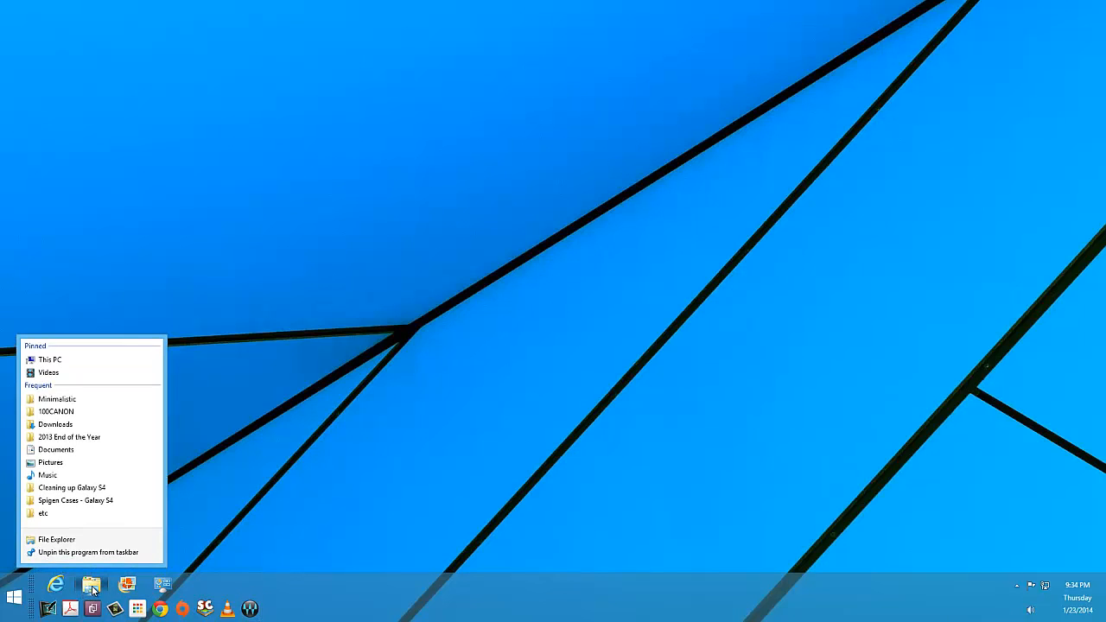
pyautogui.click(48, 359)
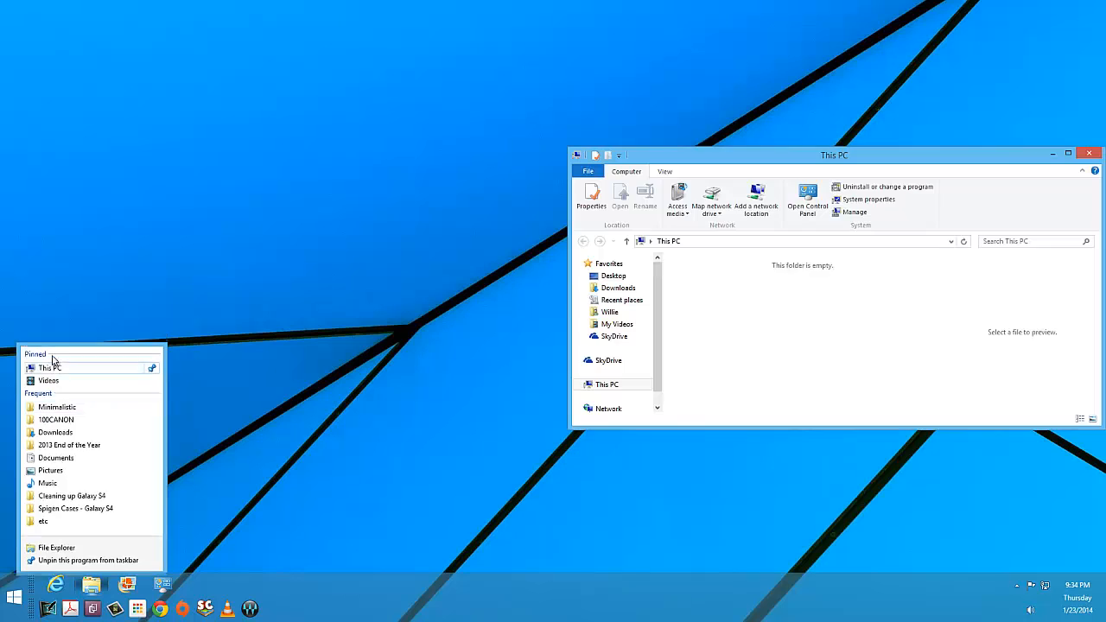
pyautogui.click(613, 276)
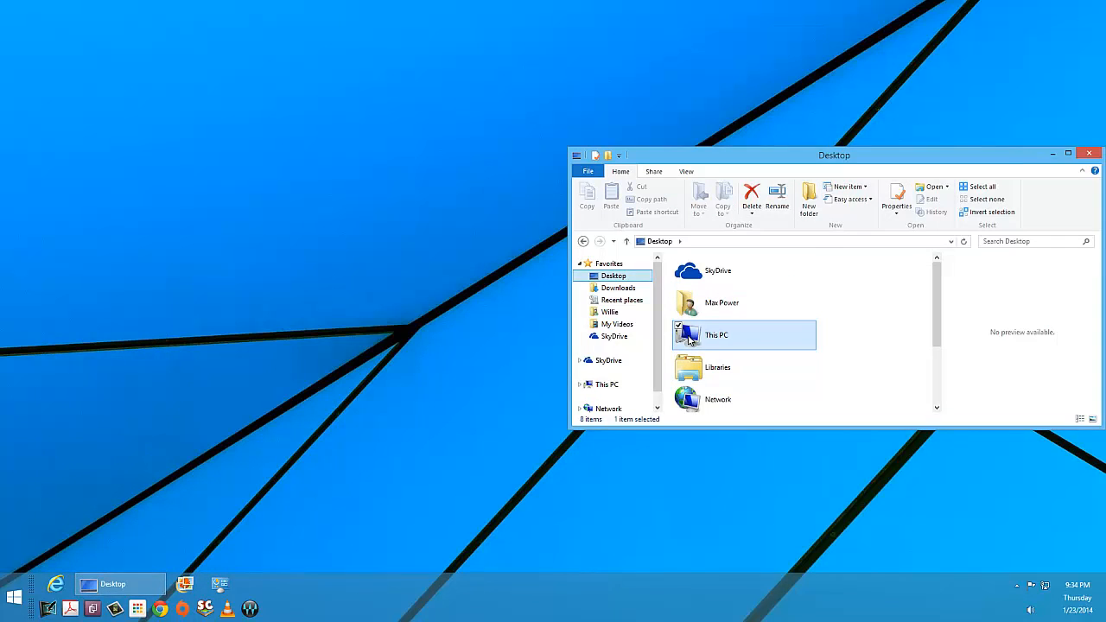
pyautogui.rightClick(715, 335)
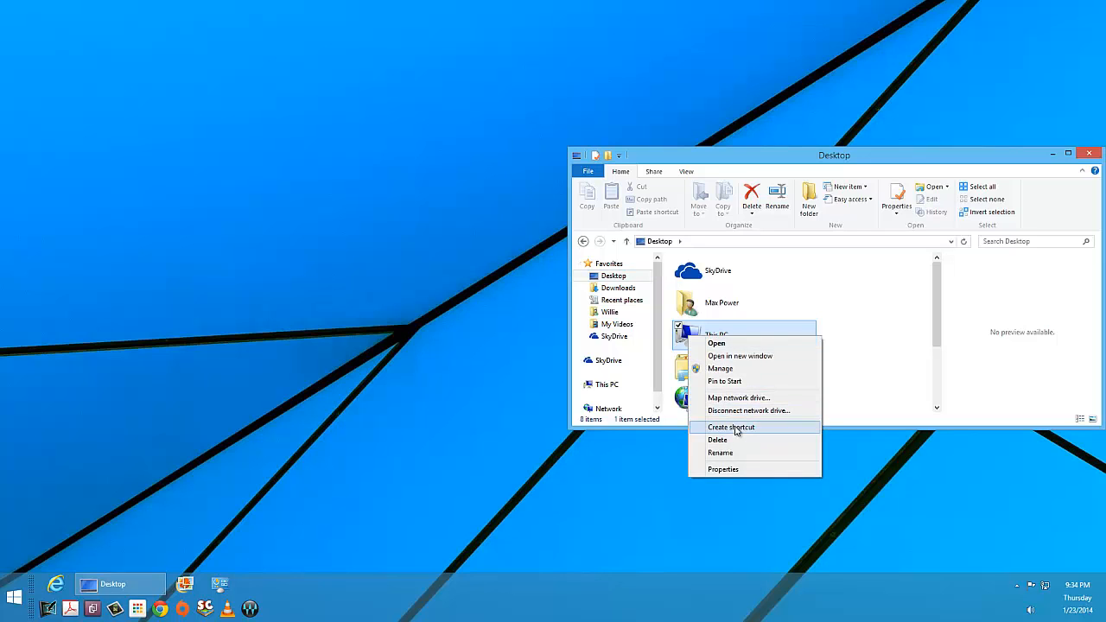
pyautogui.click(729, 427)
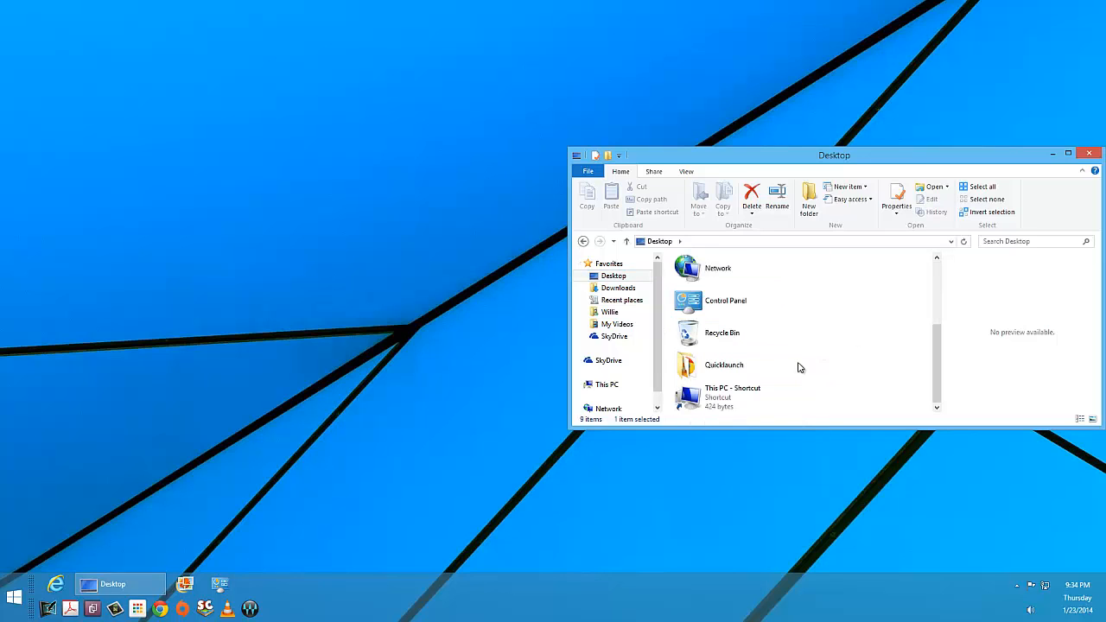